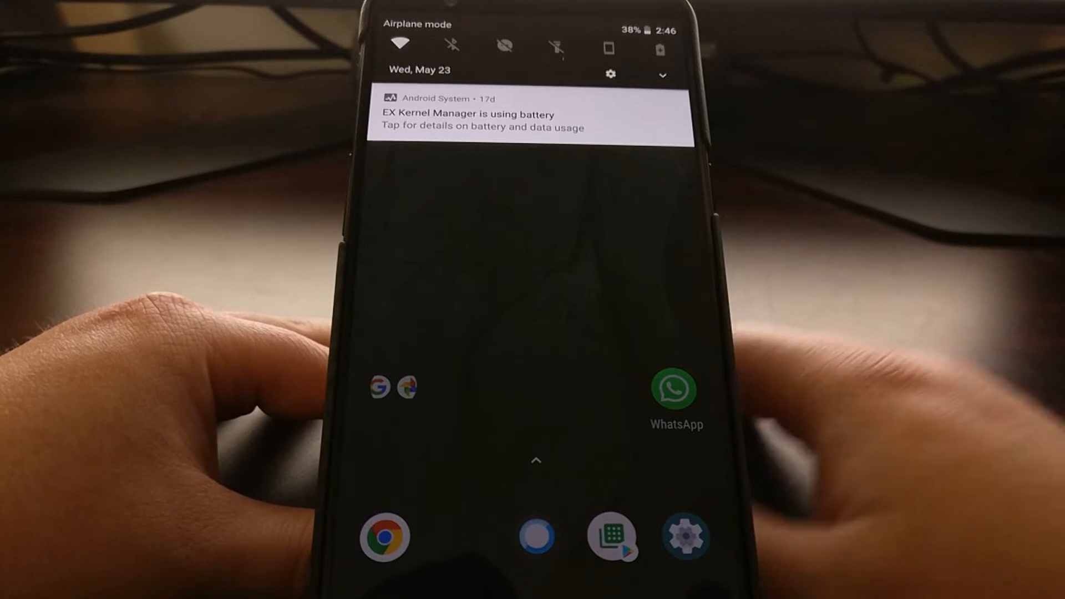
# Step: Long-press the 'EX Kernel Manager is using battery' notification to show its category controls
pyautogui.click(530, 114)
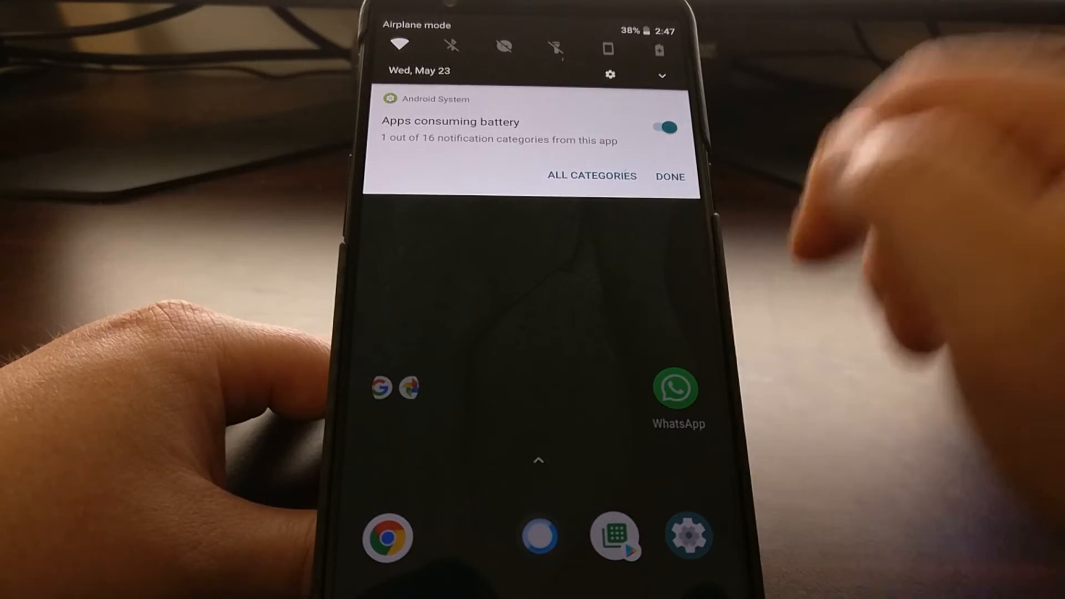
pyautogui.click(670, 176)
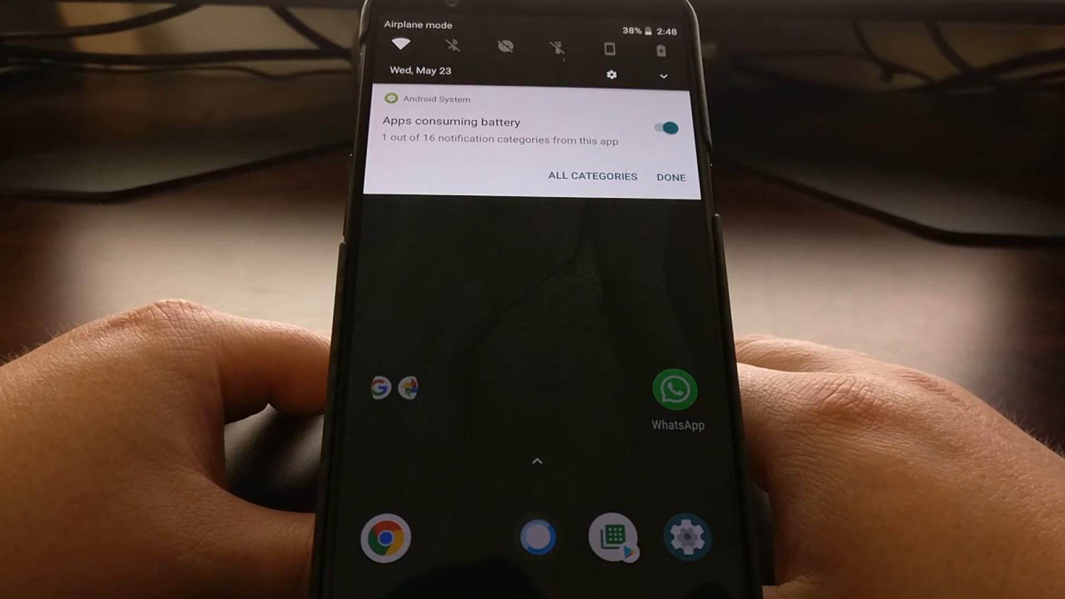
pyautogui.click(671, 177)
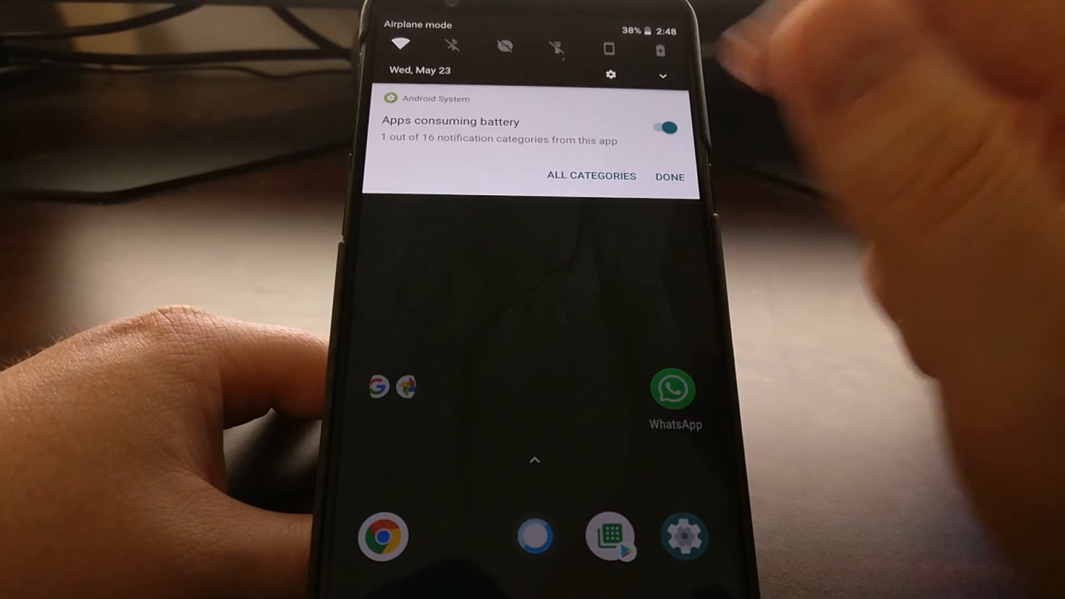
# Step: Switch off 'Apps consuming battery' notifications and confirm with DONE to close the shade
pyautogui.click(665, 128)
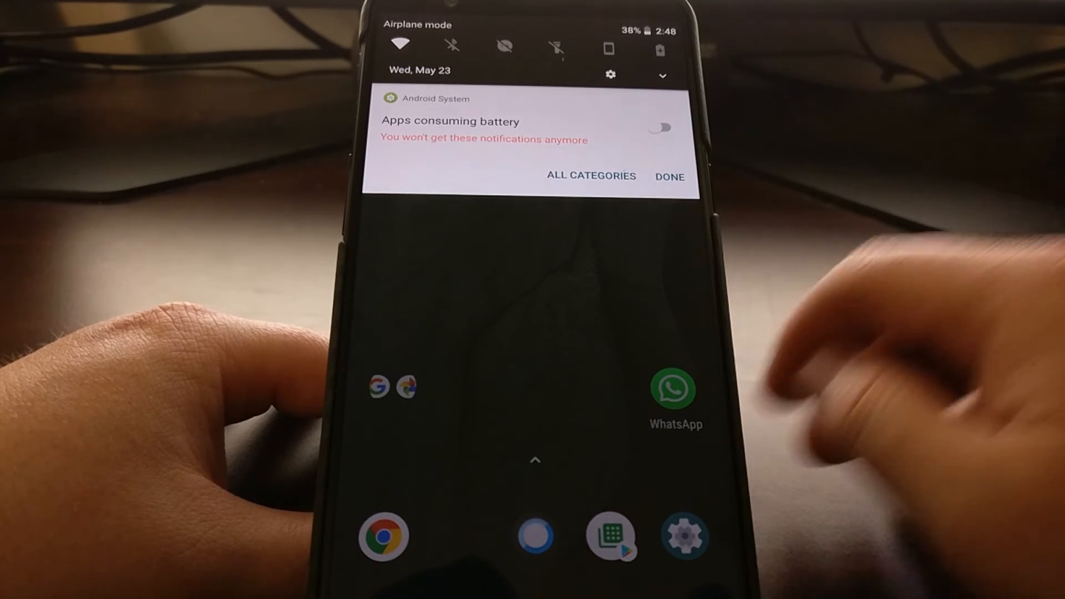
pyautogui.click(669, 176)
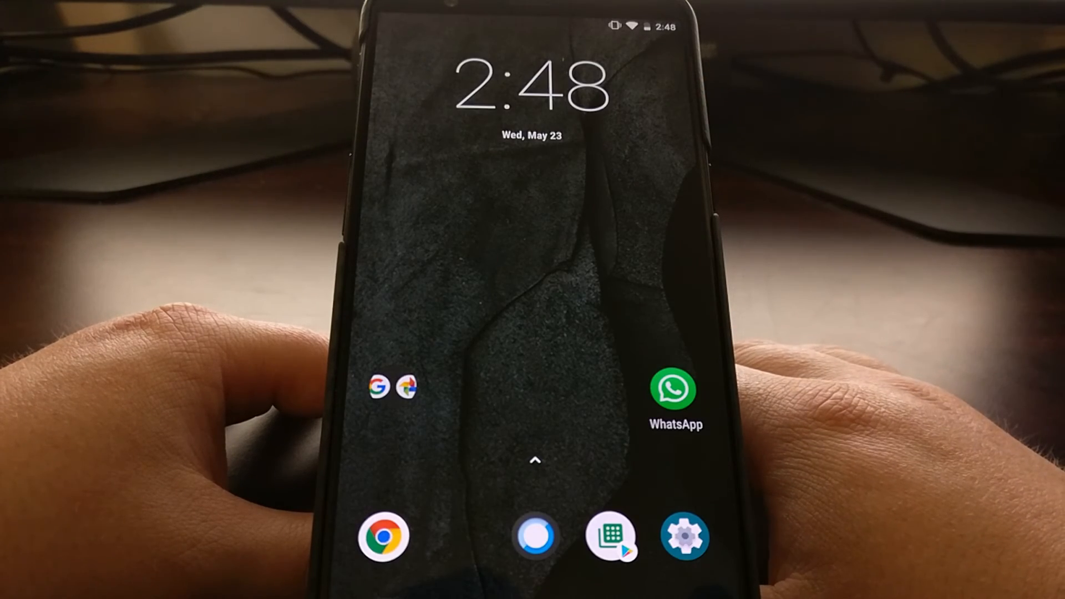